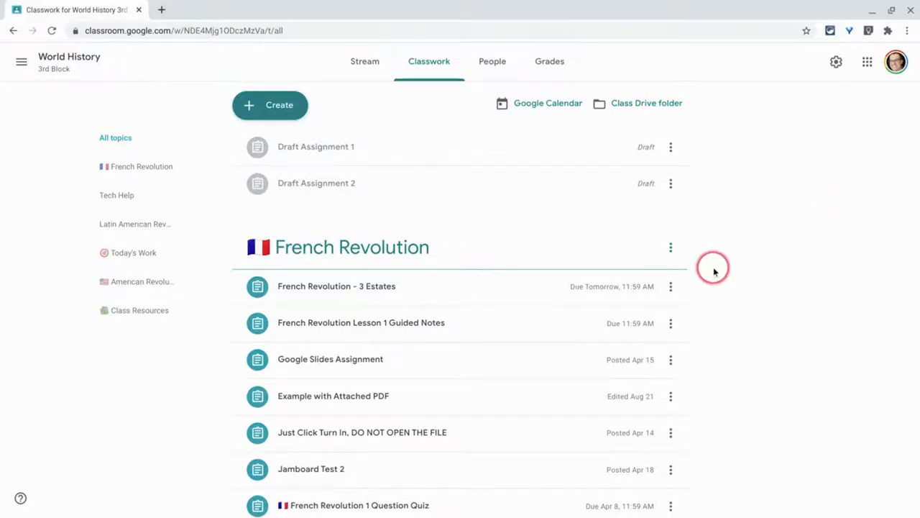
Copy the link to the 'French Revolution - 3 Estates' assignment from its three-dot menu
left_click(671, 286)
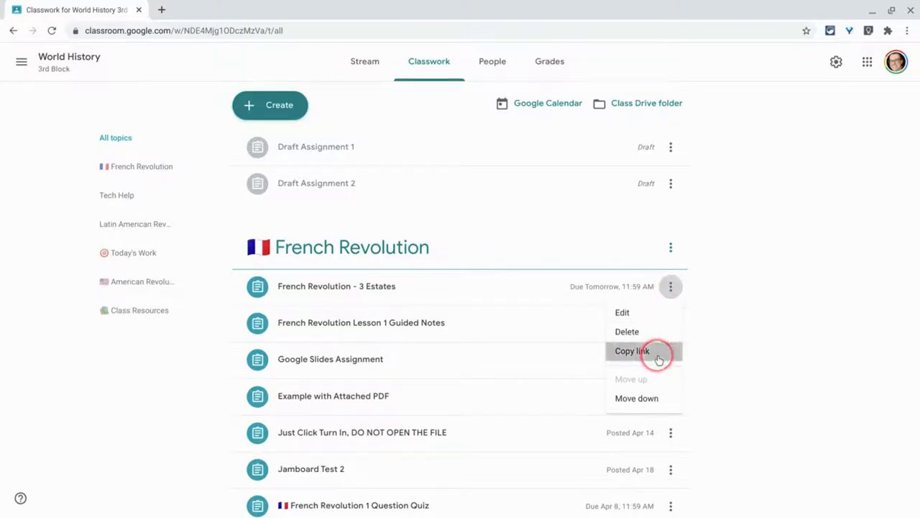
left_click(631, 351)
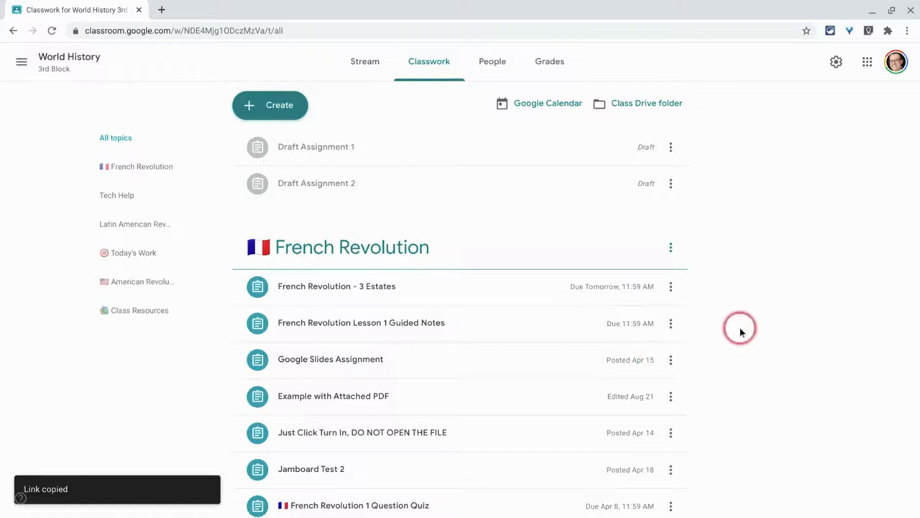